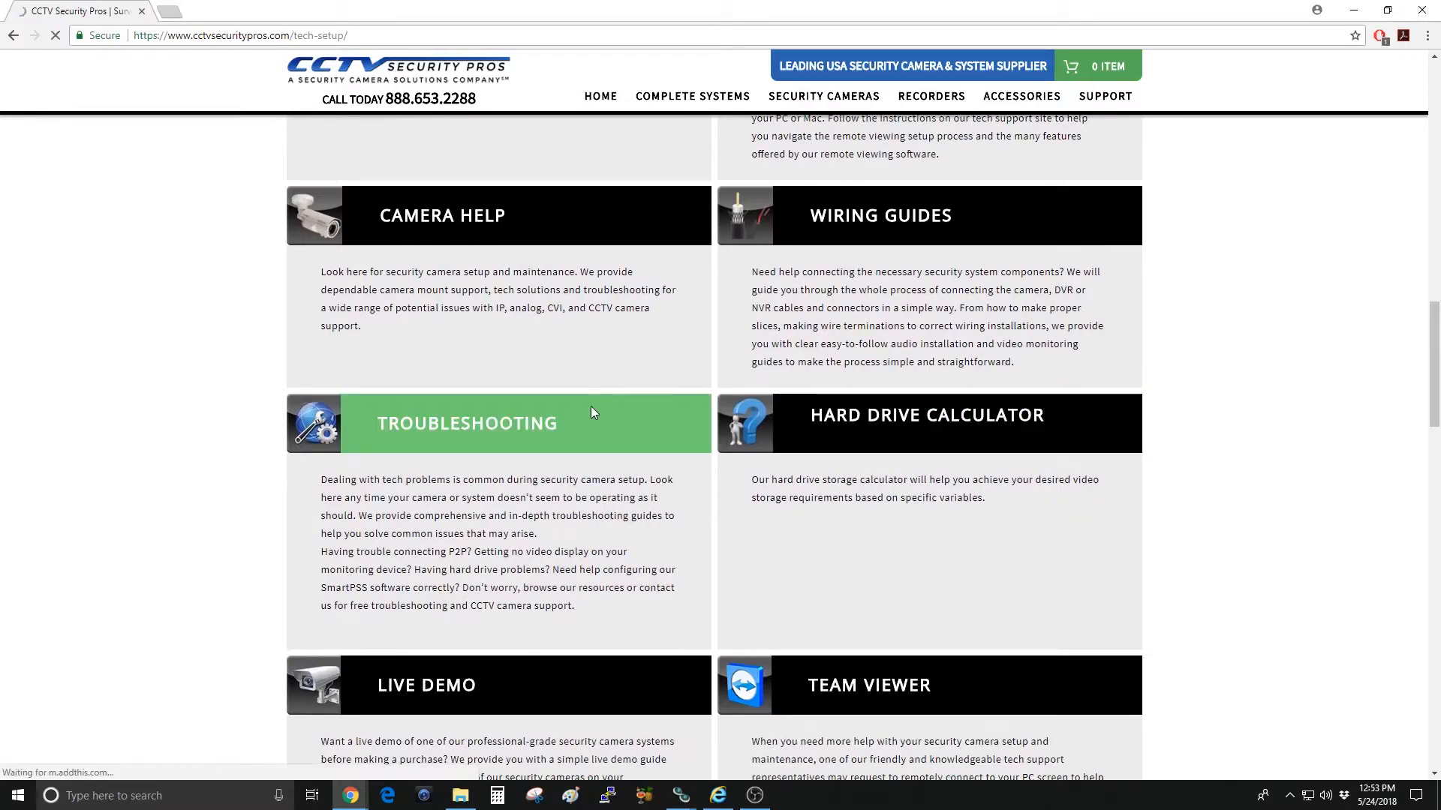
Open the Troubleshooting firmware guide and download the firmware for the NVR model
click(466, 423)
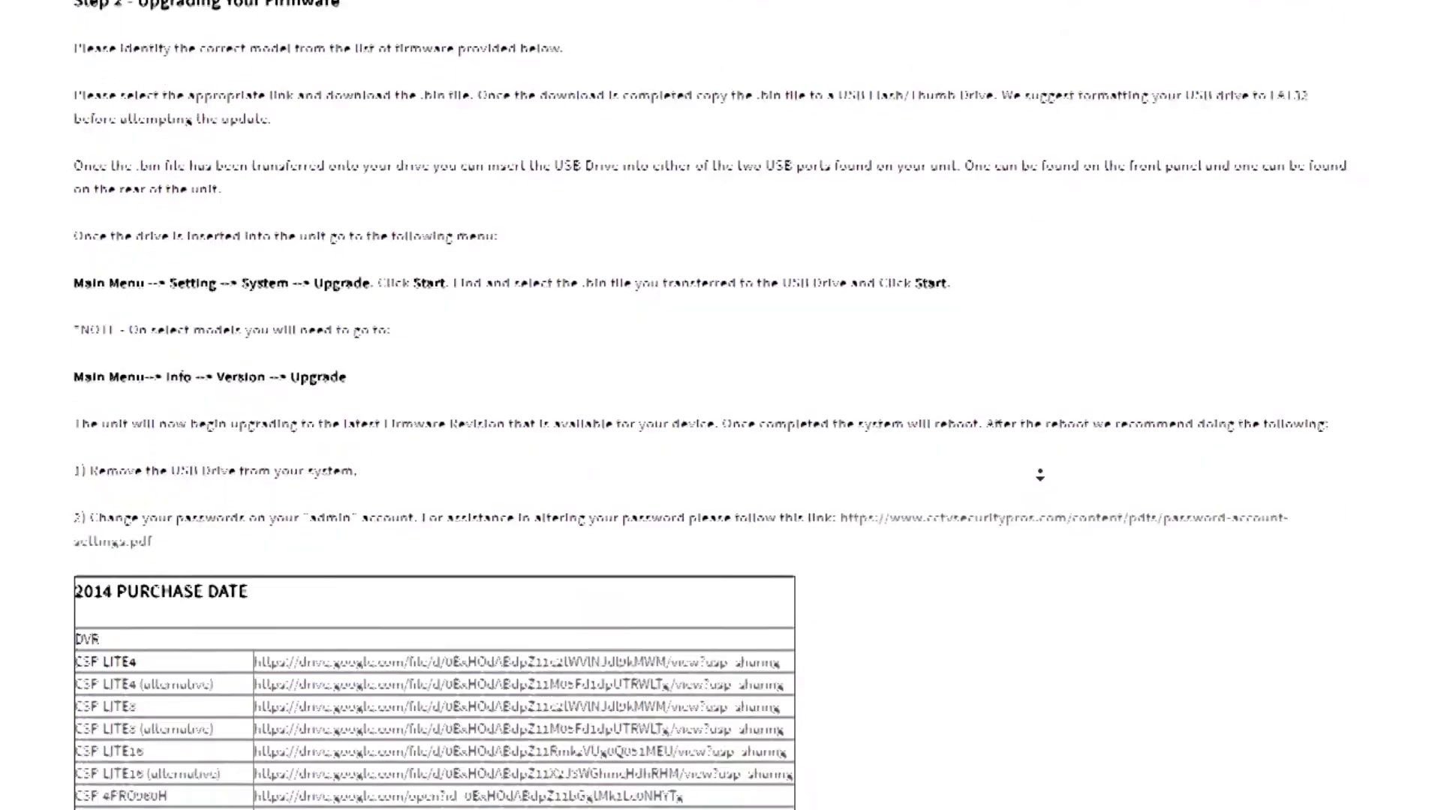
scroll(down, 3)
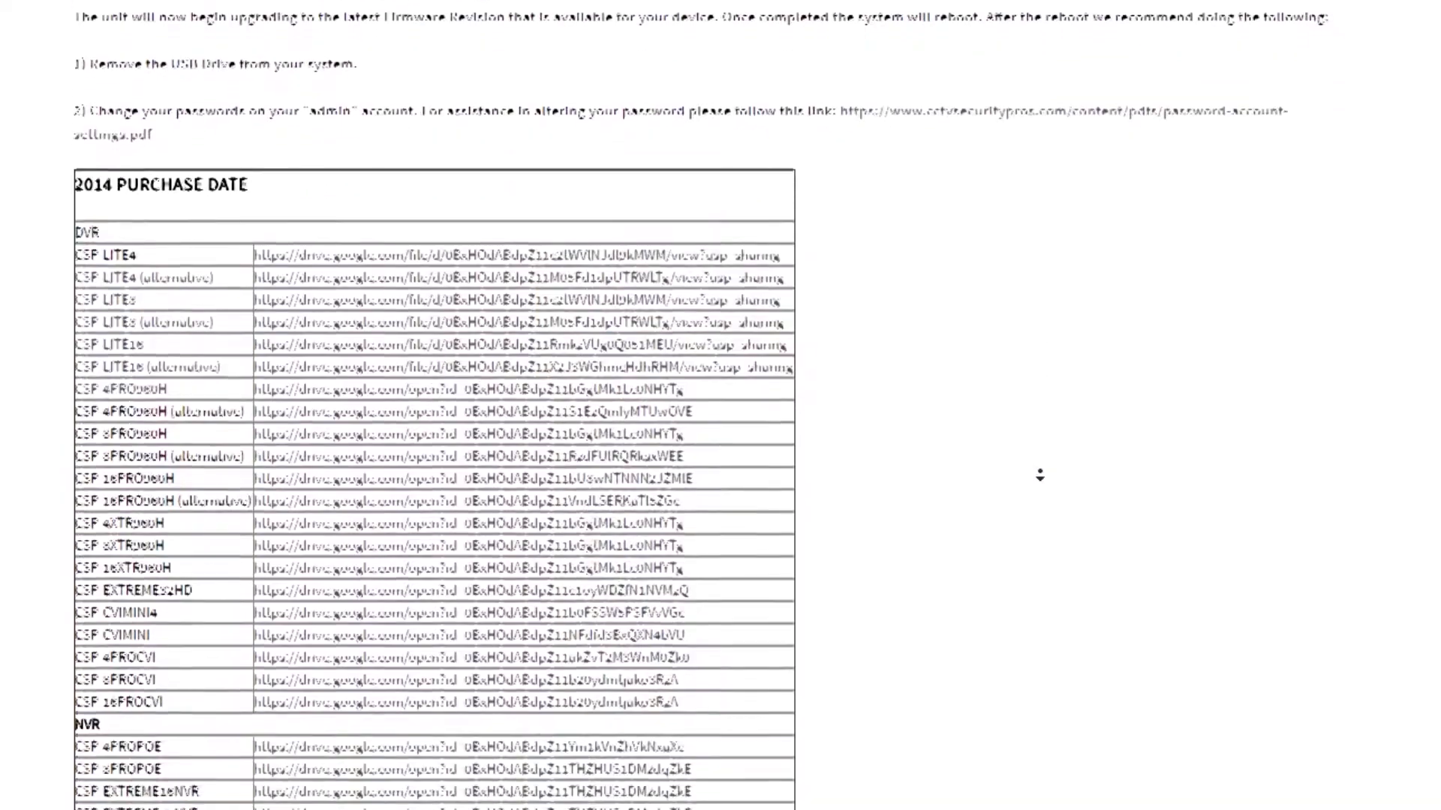
scroll(down, 3)
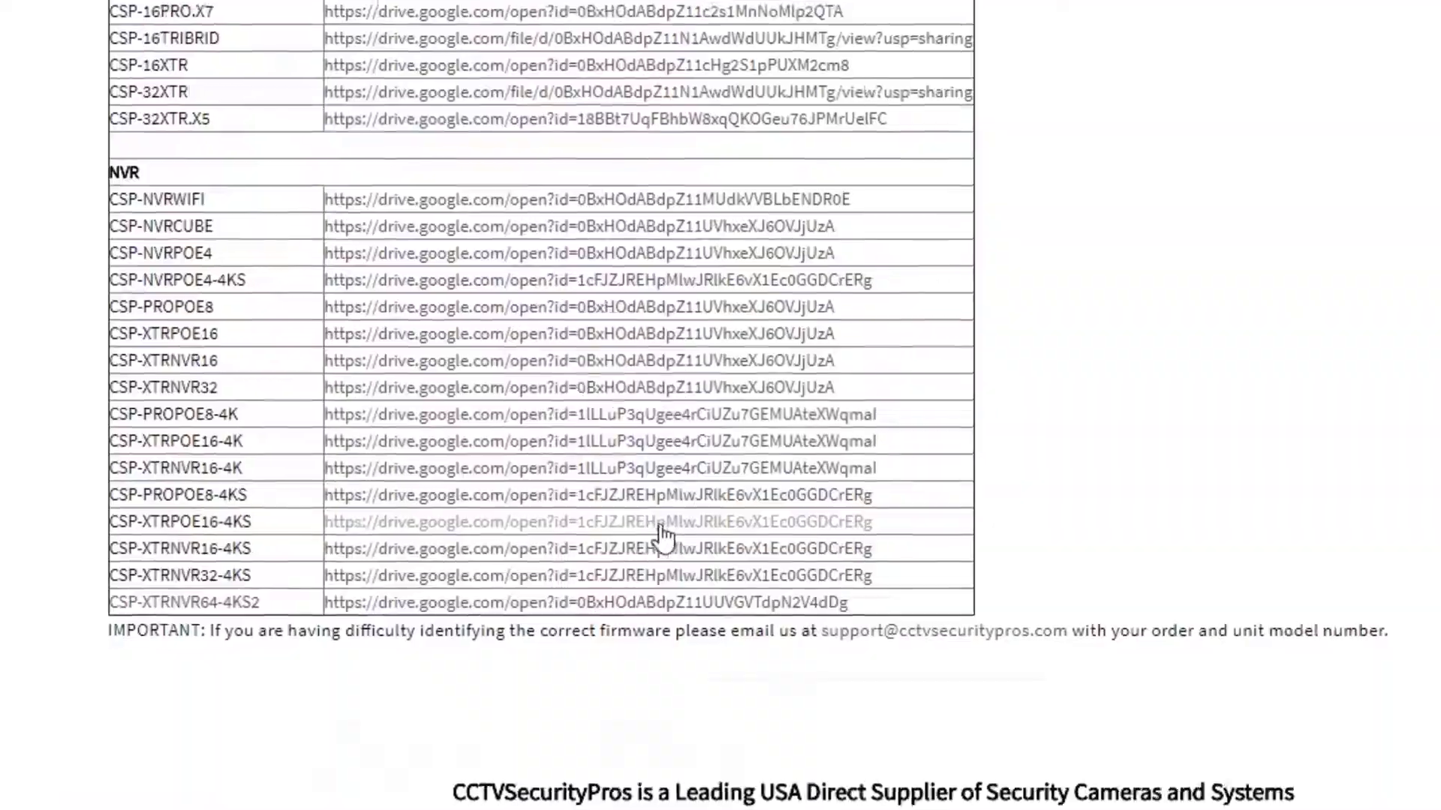
click(595, 522)
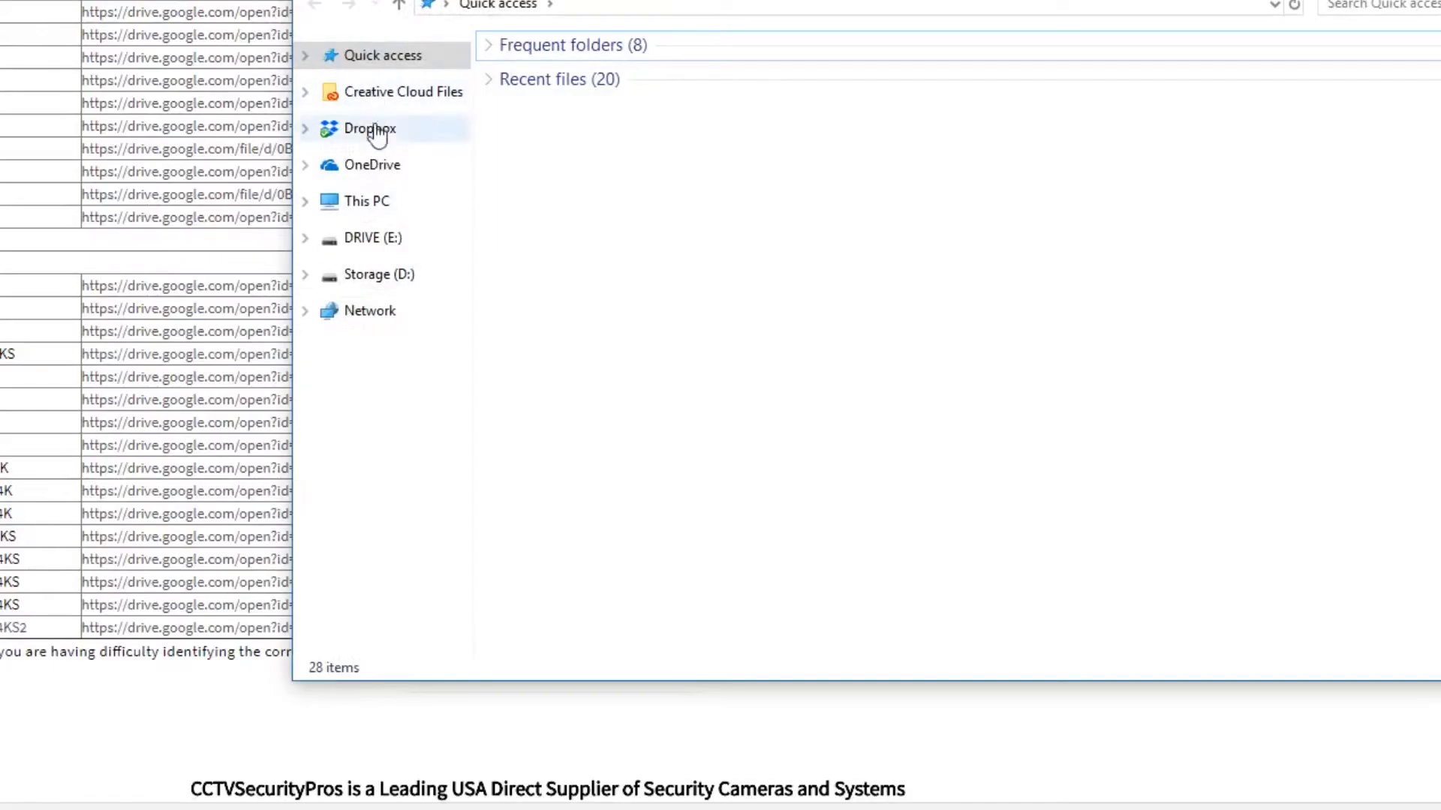
Format DRIVE (E:) as FAT32 labelled 'USB DRIVE' and confirm erasing its data
right_click(366, 237)
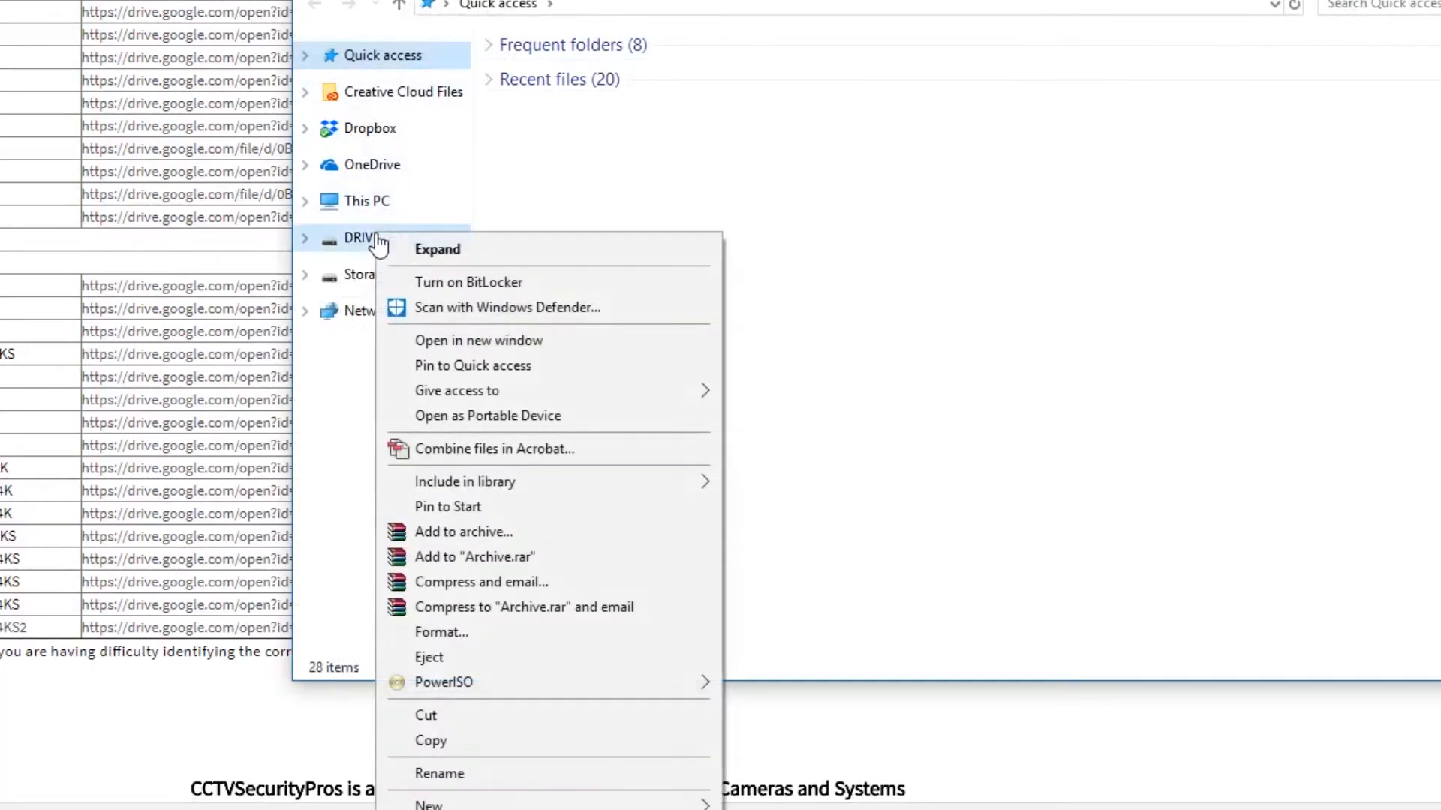
mouse_move(453, 705)
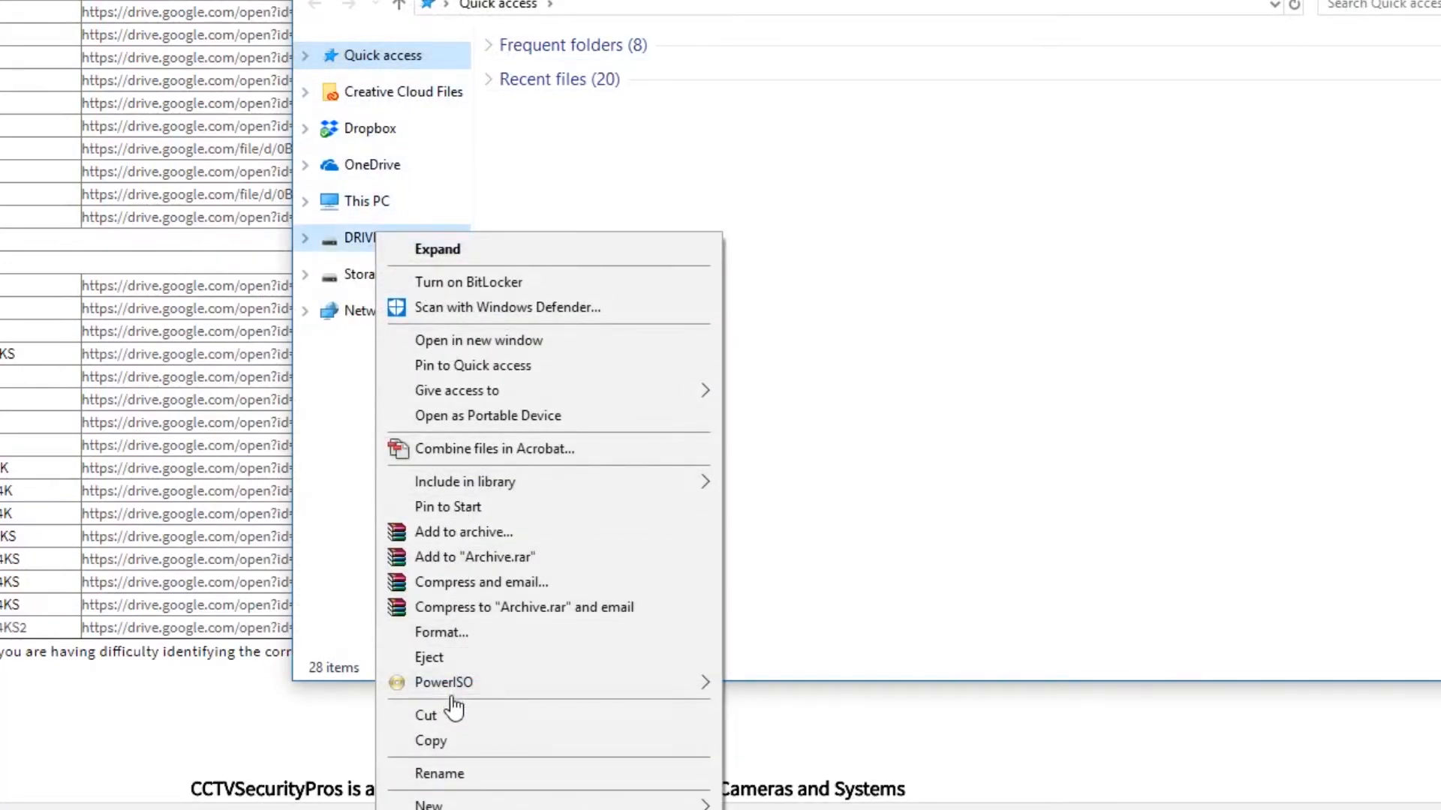
click(441, 632)
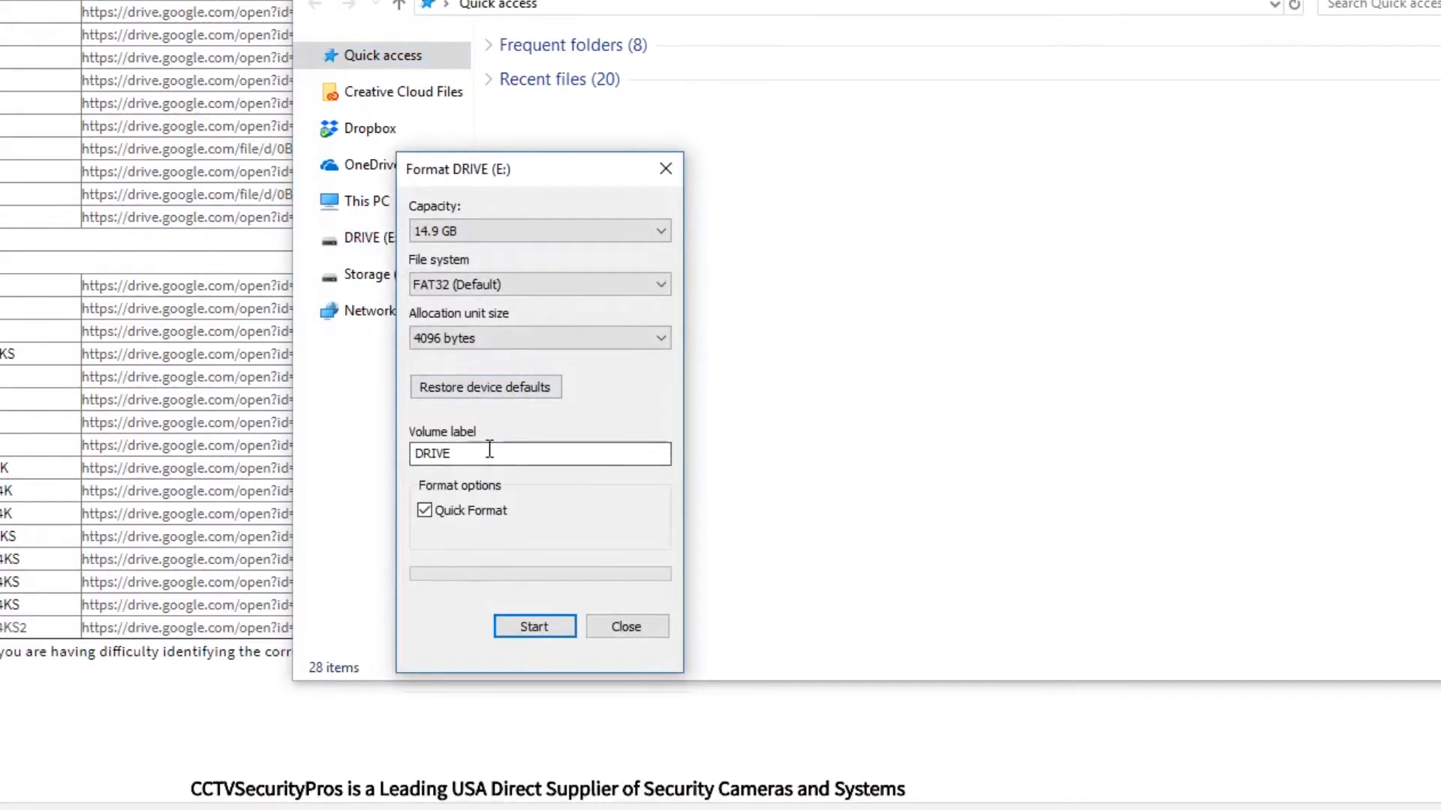
text(U)
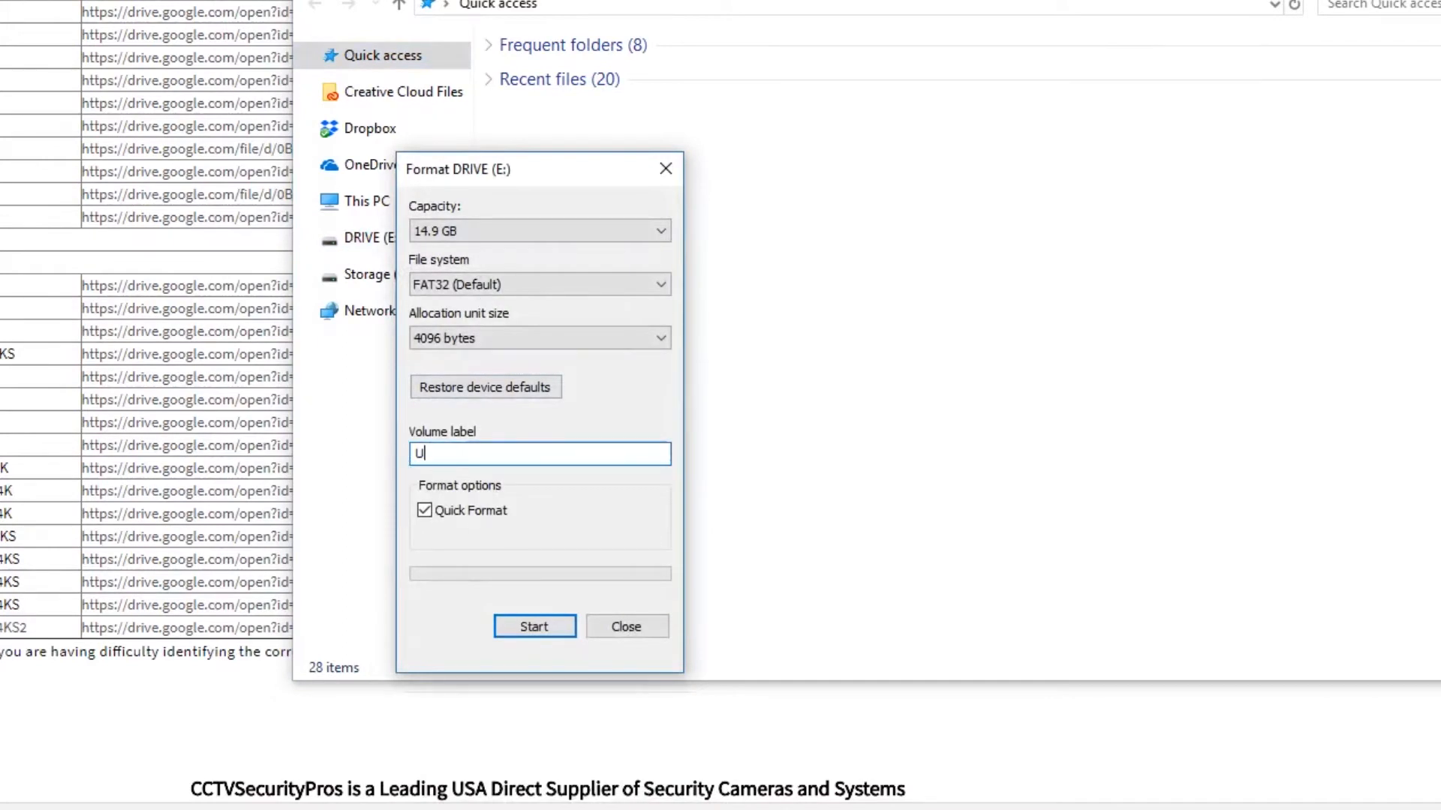
text(SB DR)
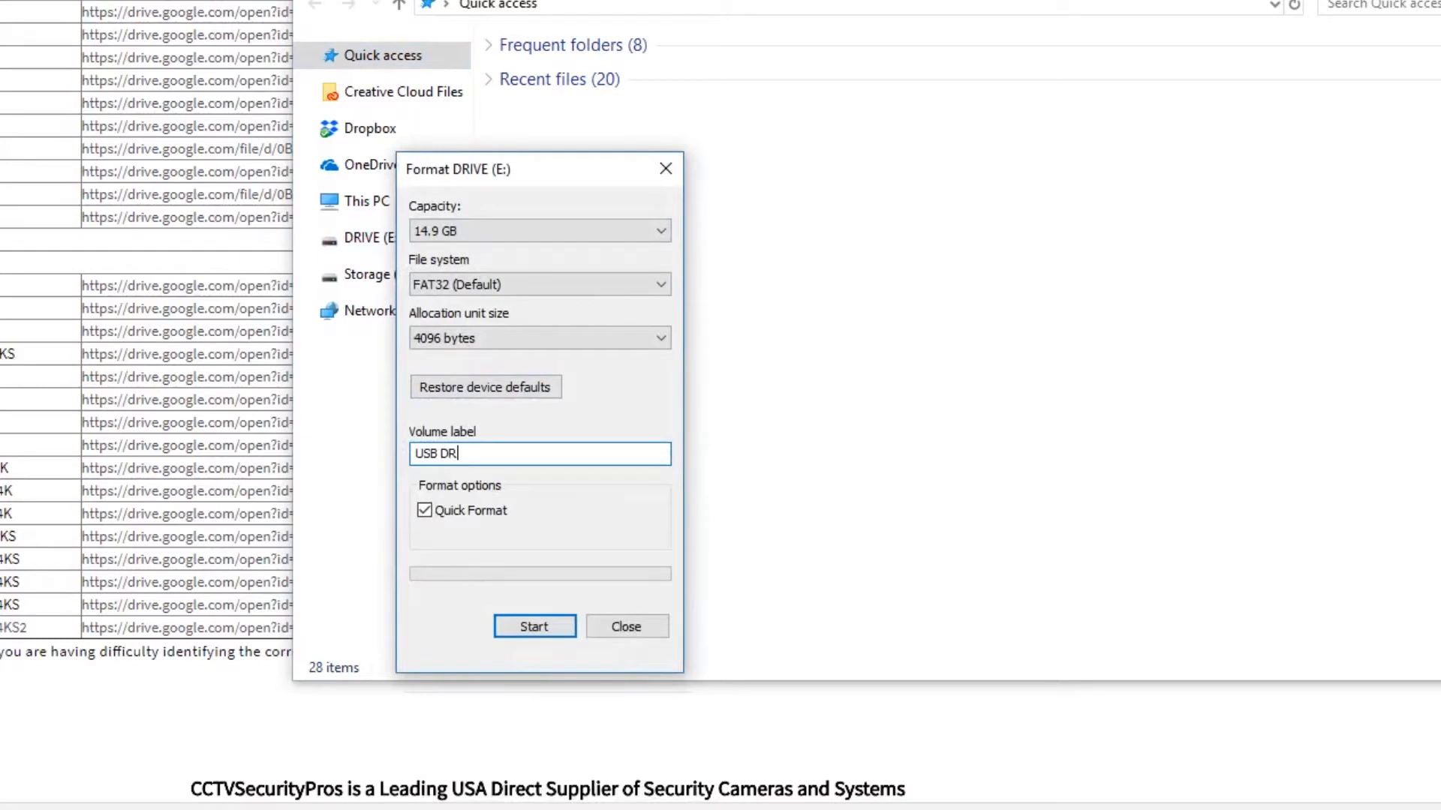
text(IVE)
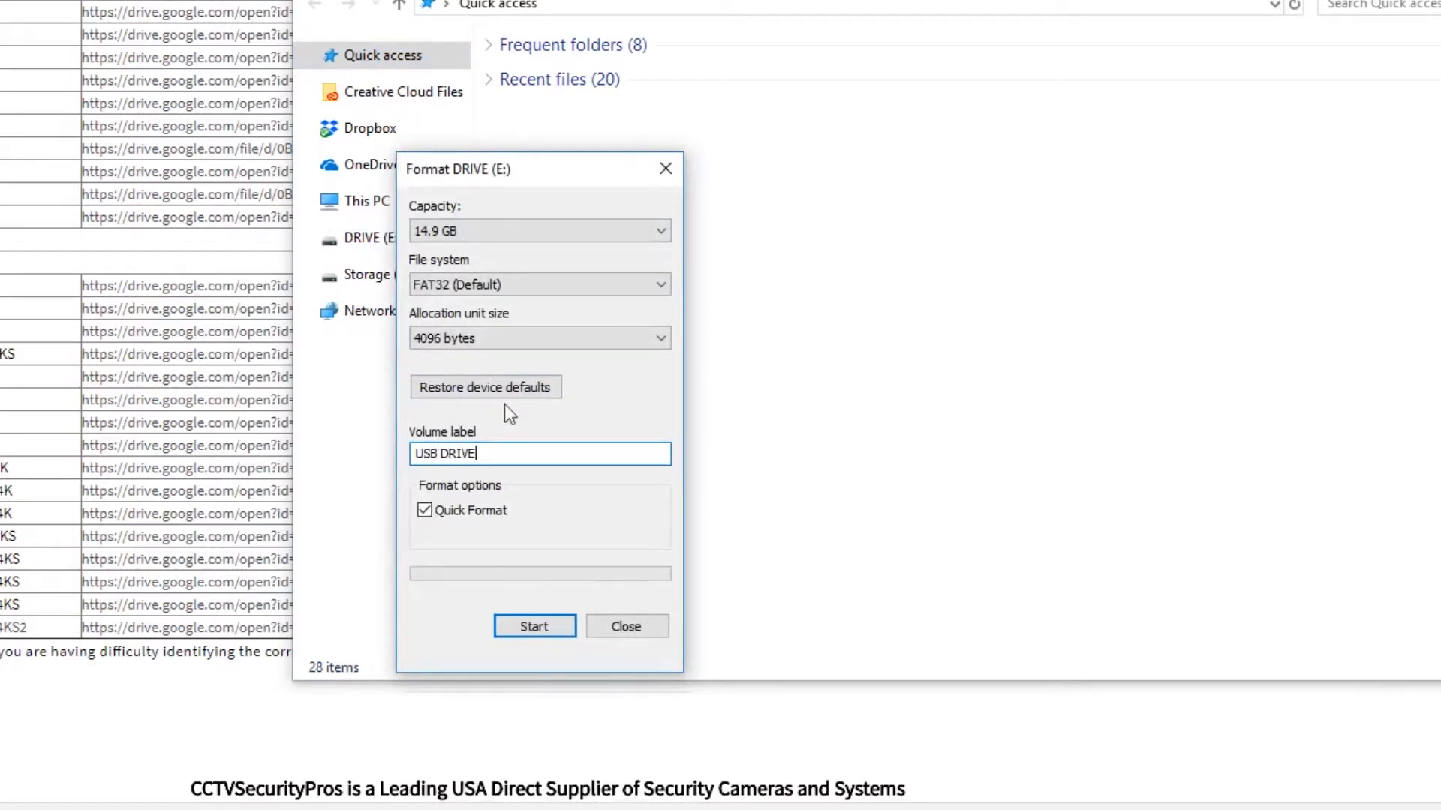
click(534, 625)
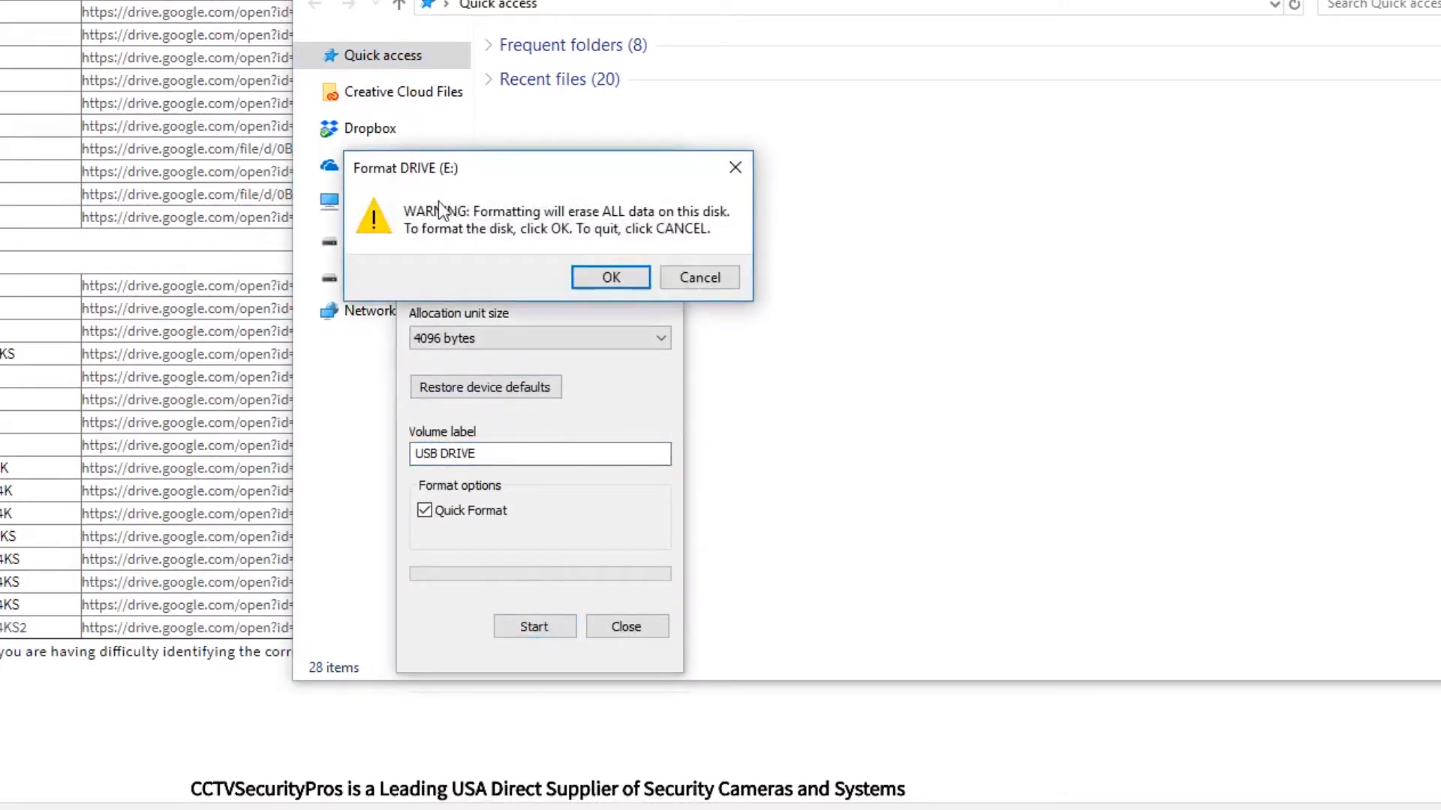
click(610, 277)
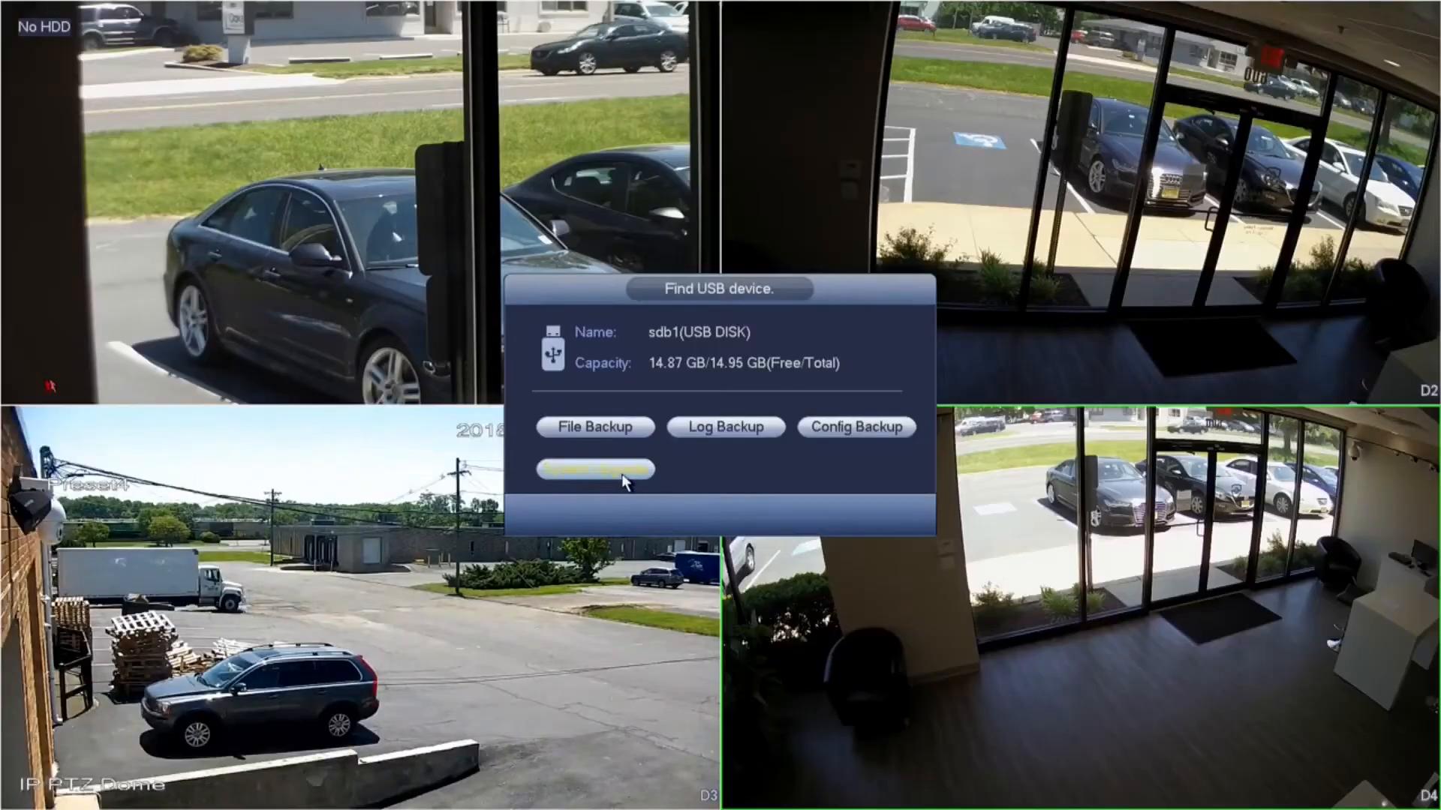
Open System Upgrade, browse the USB disk, and start upgrading with update.bin
click(595, 469)
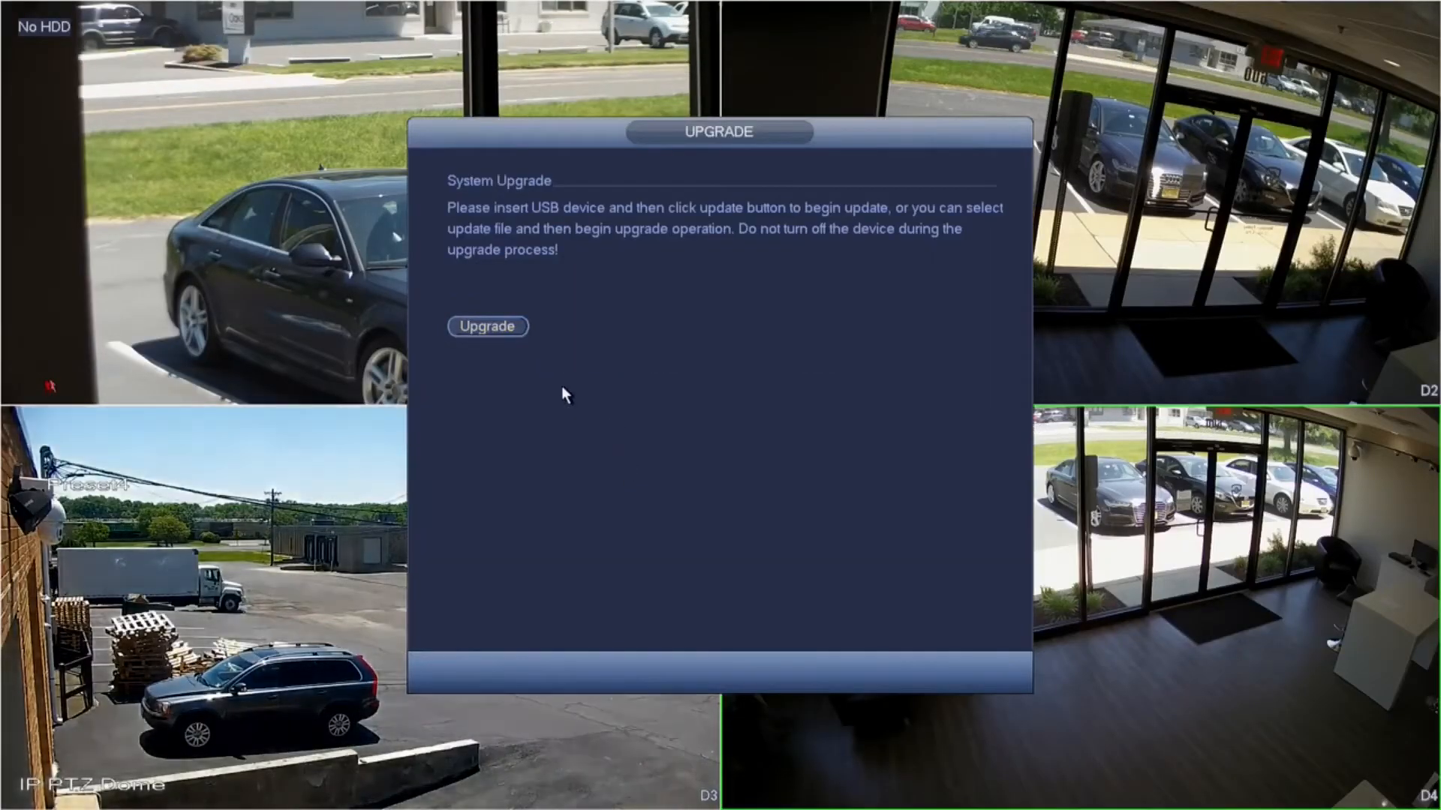
click(487, 326)
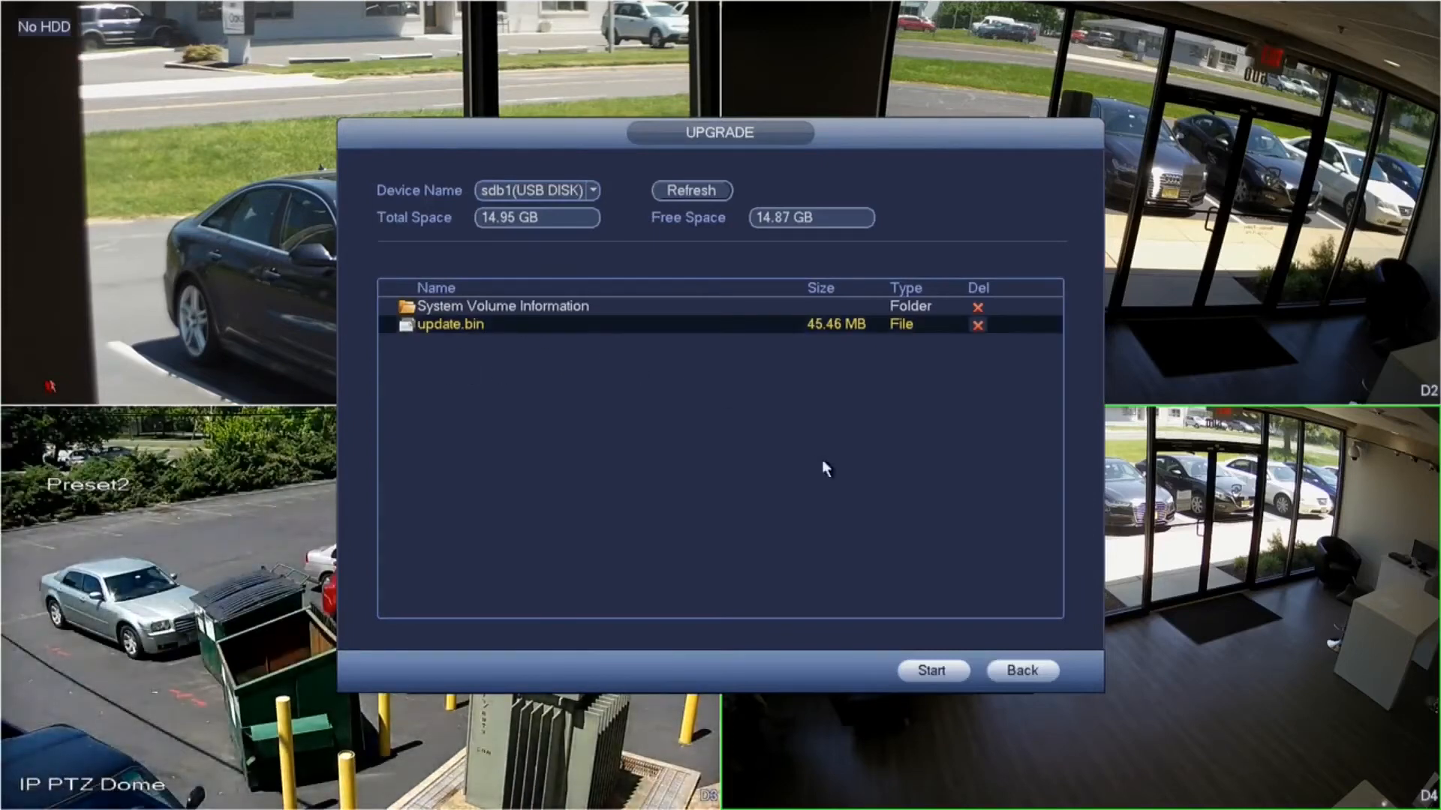
click(931, 670)
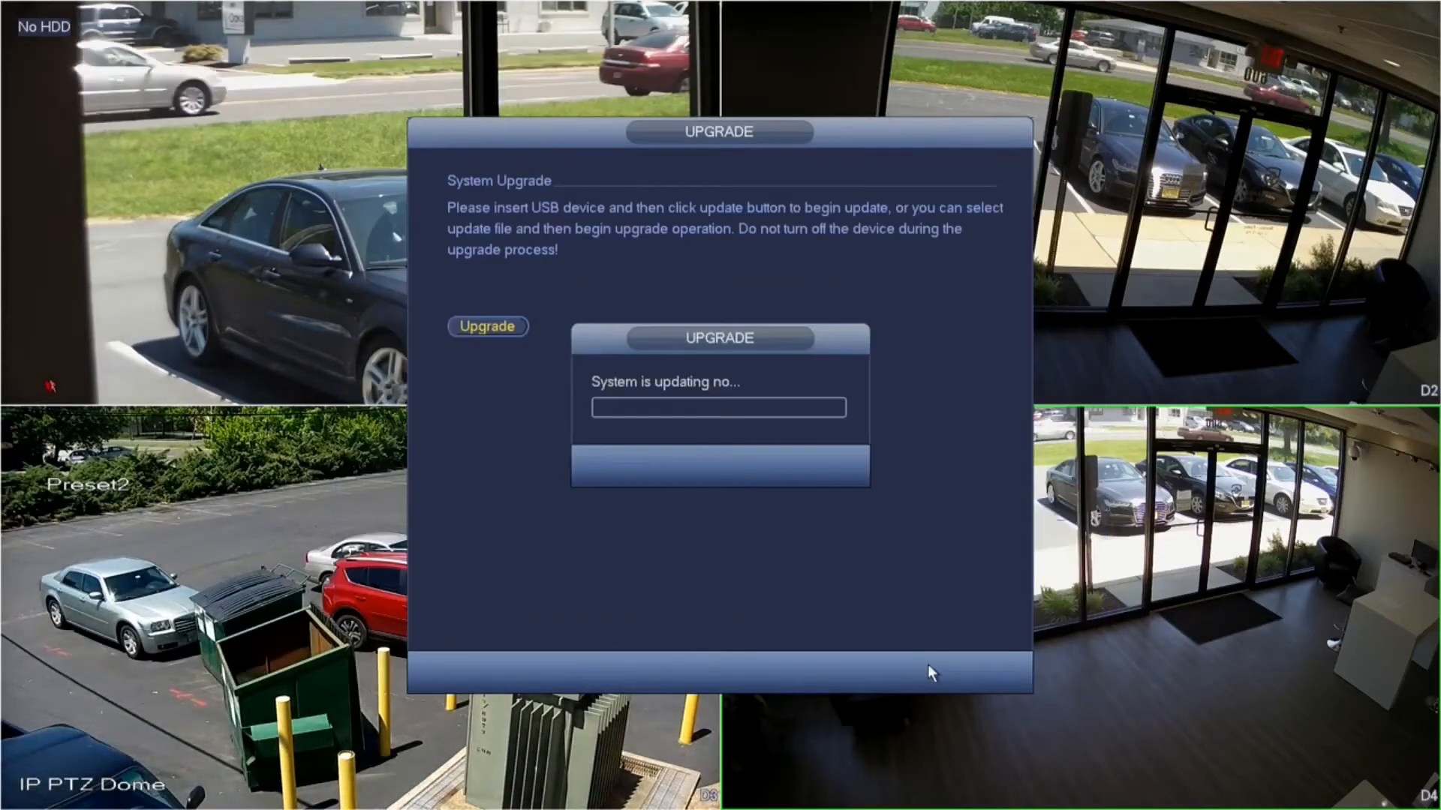
mouse_move(769, 437)
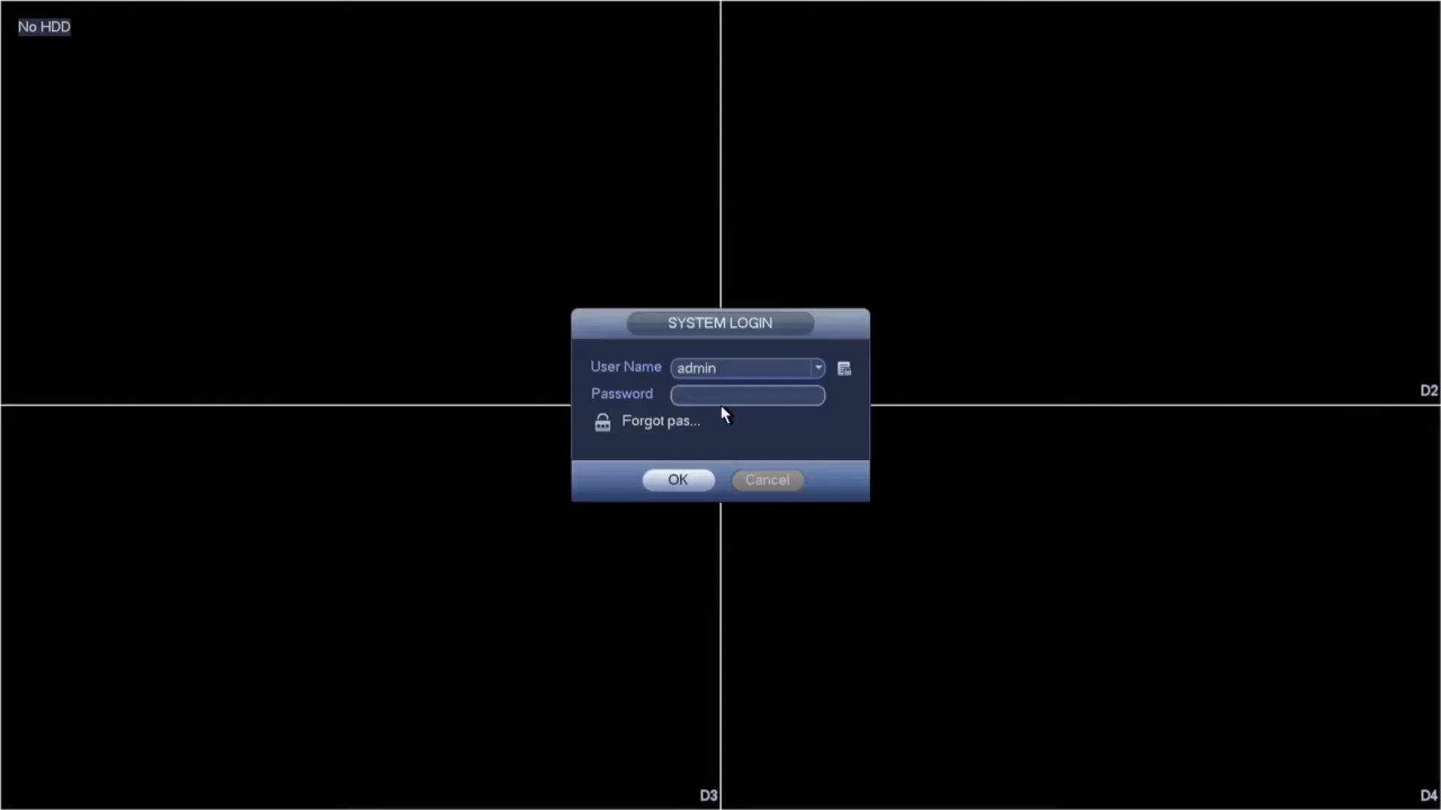
Confirm the System Login dialog and acknowledge the 'Update failed!' message
click(677, 480)
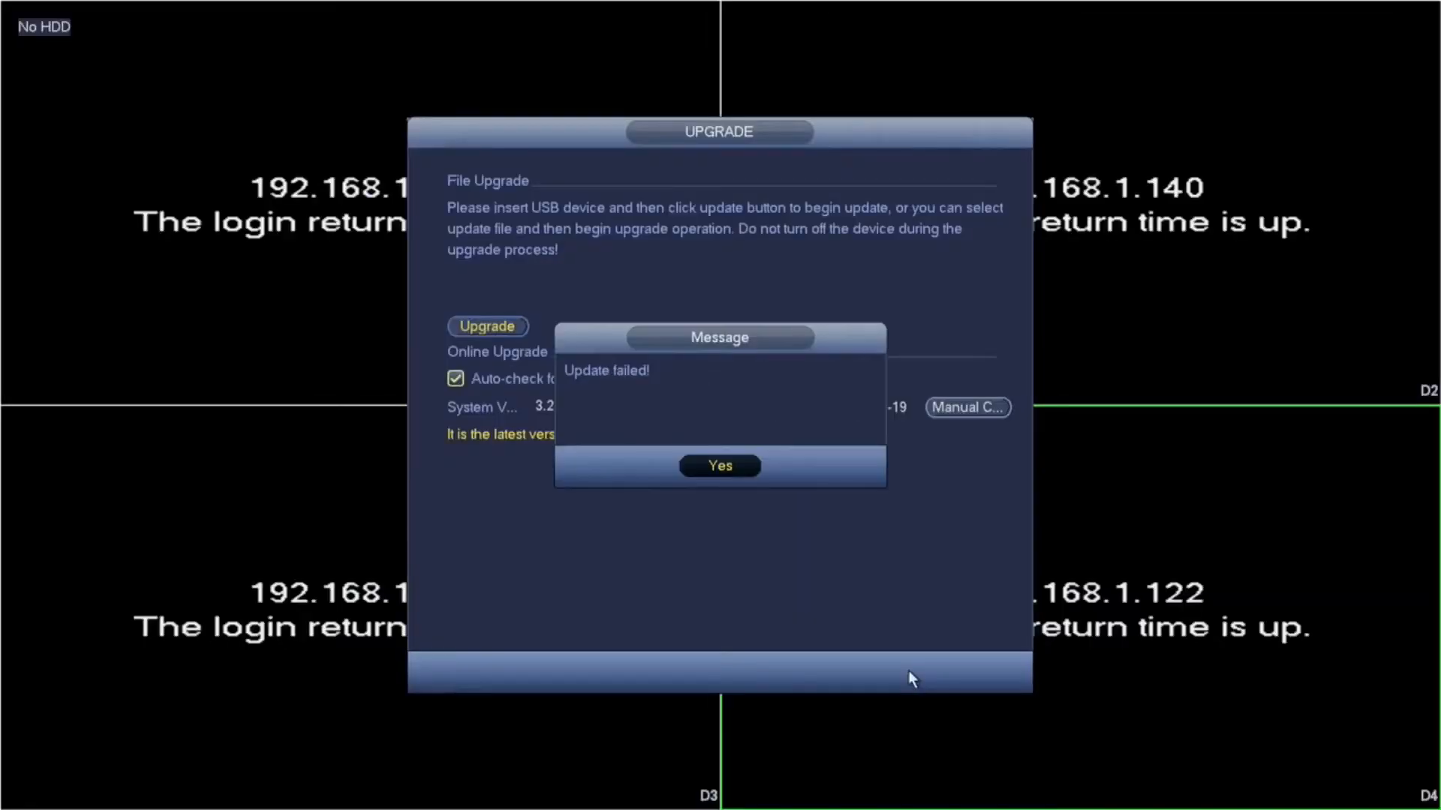
mouse_move(734, 548)
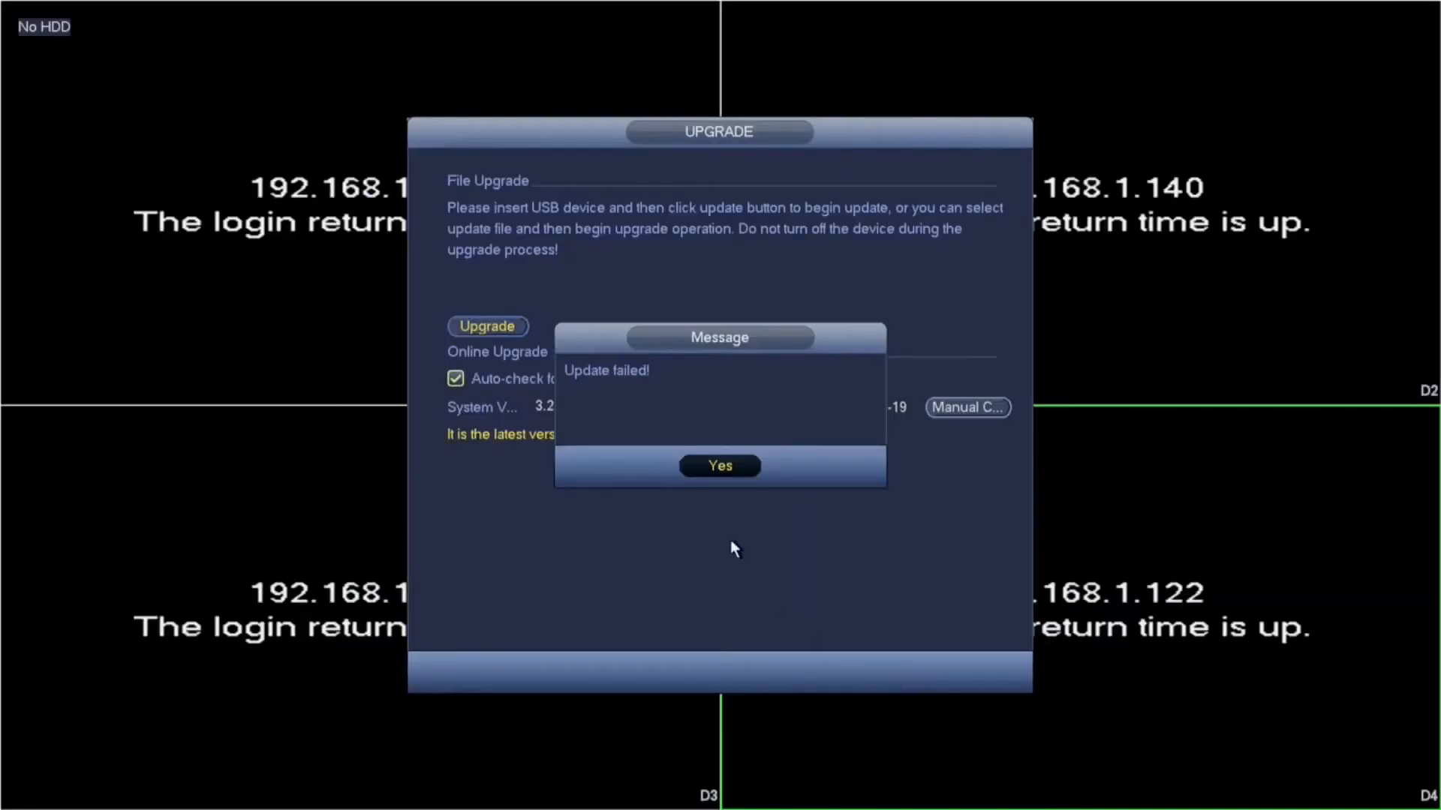
click(719, 466)
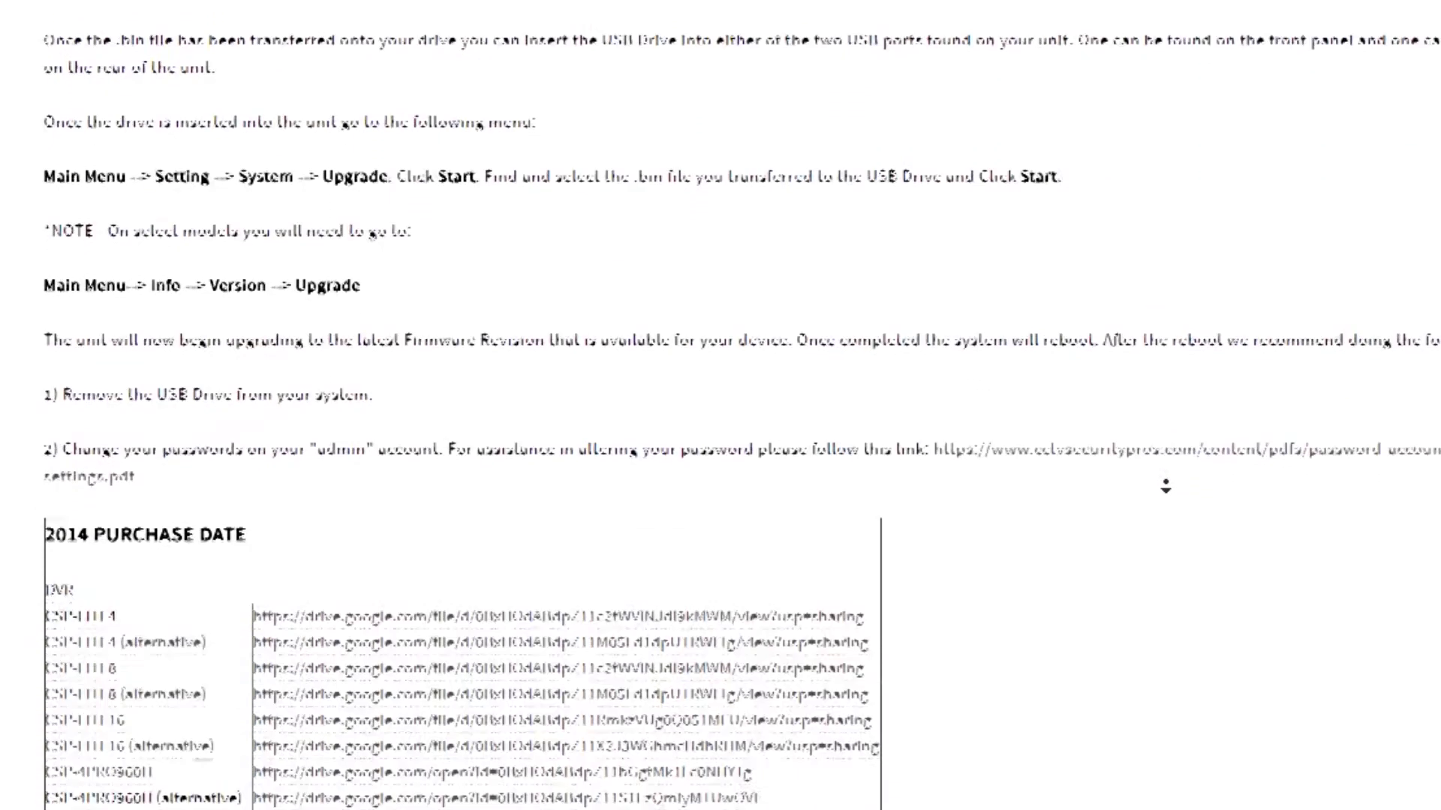
scroll(down, 3)
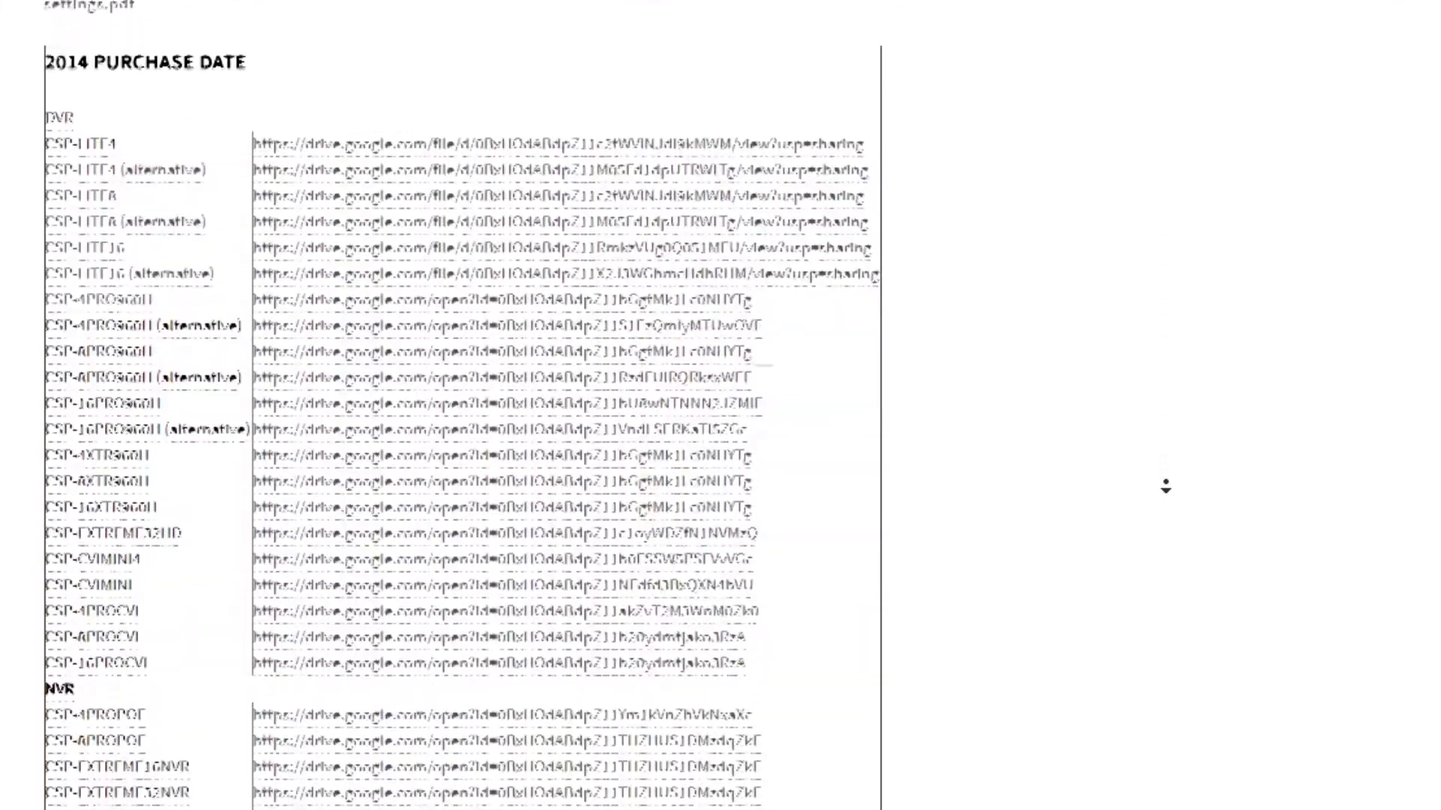
scroll(down, 3)
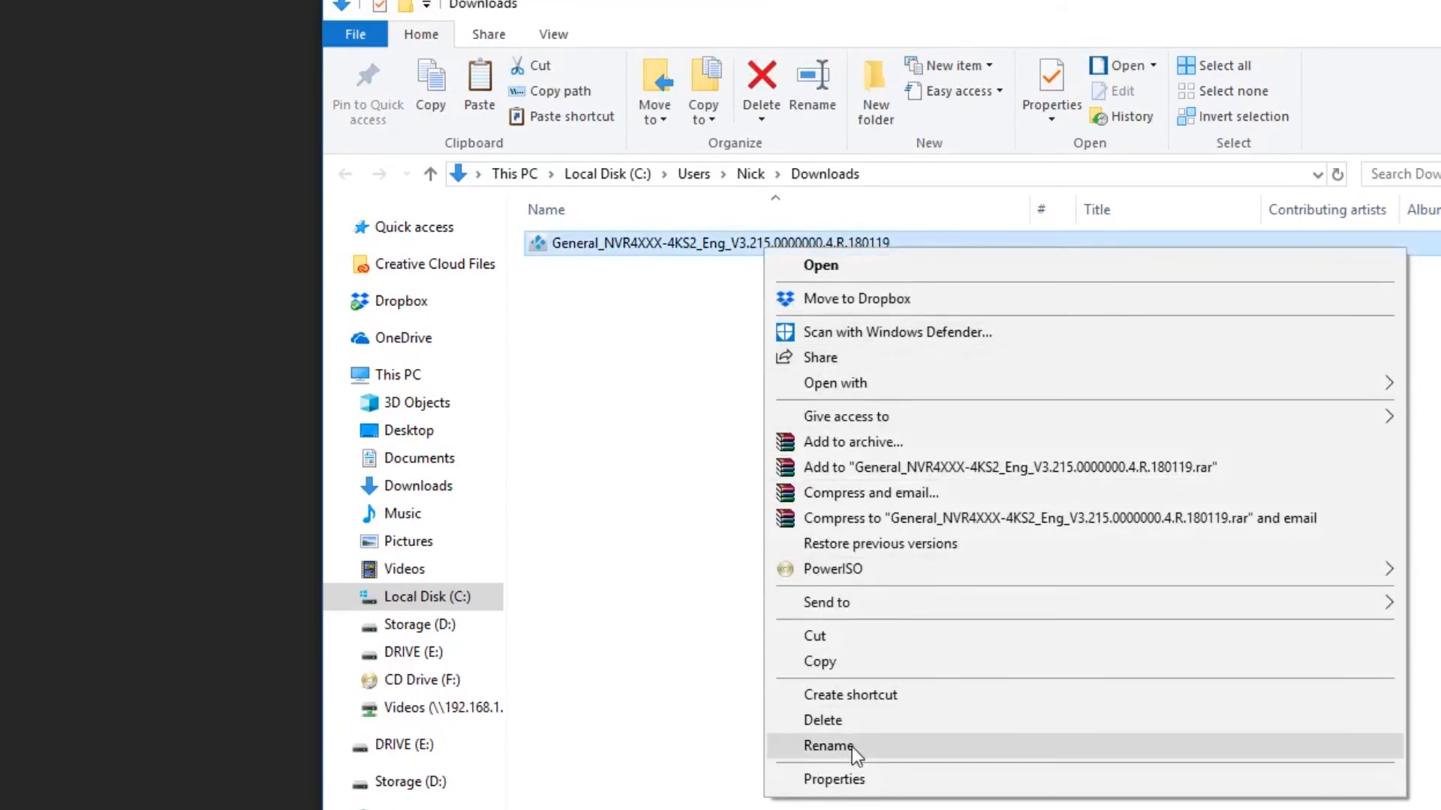
Rename the downloaded firmware file in Downloads to 'update'
click(827, 745)
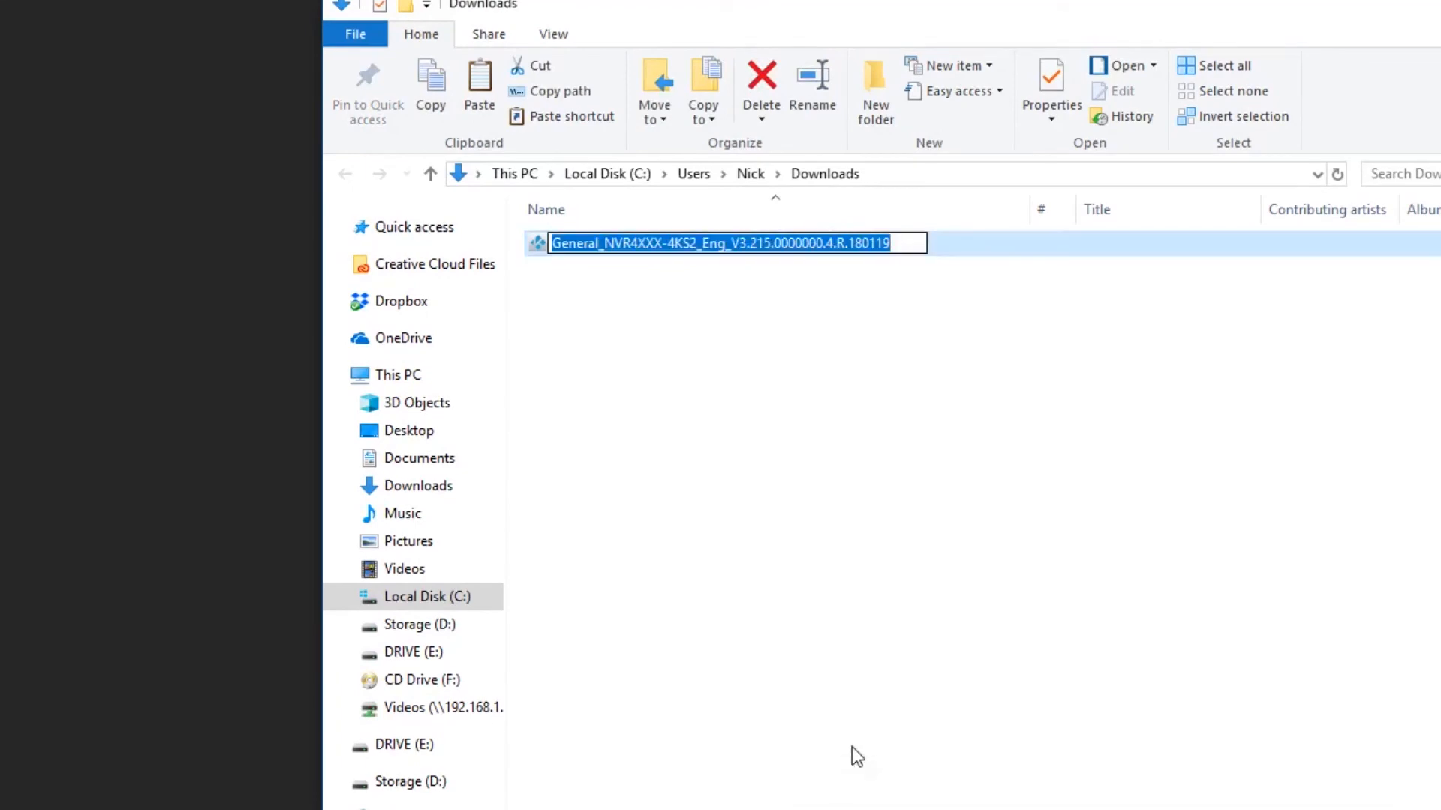
text(up)
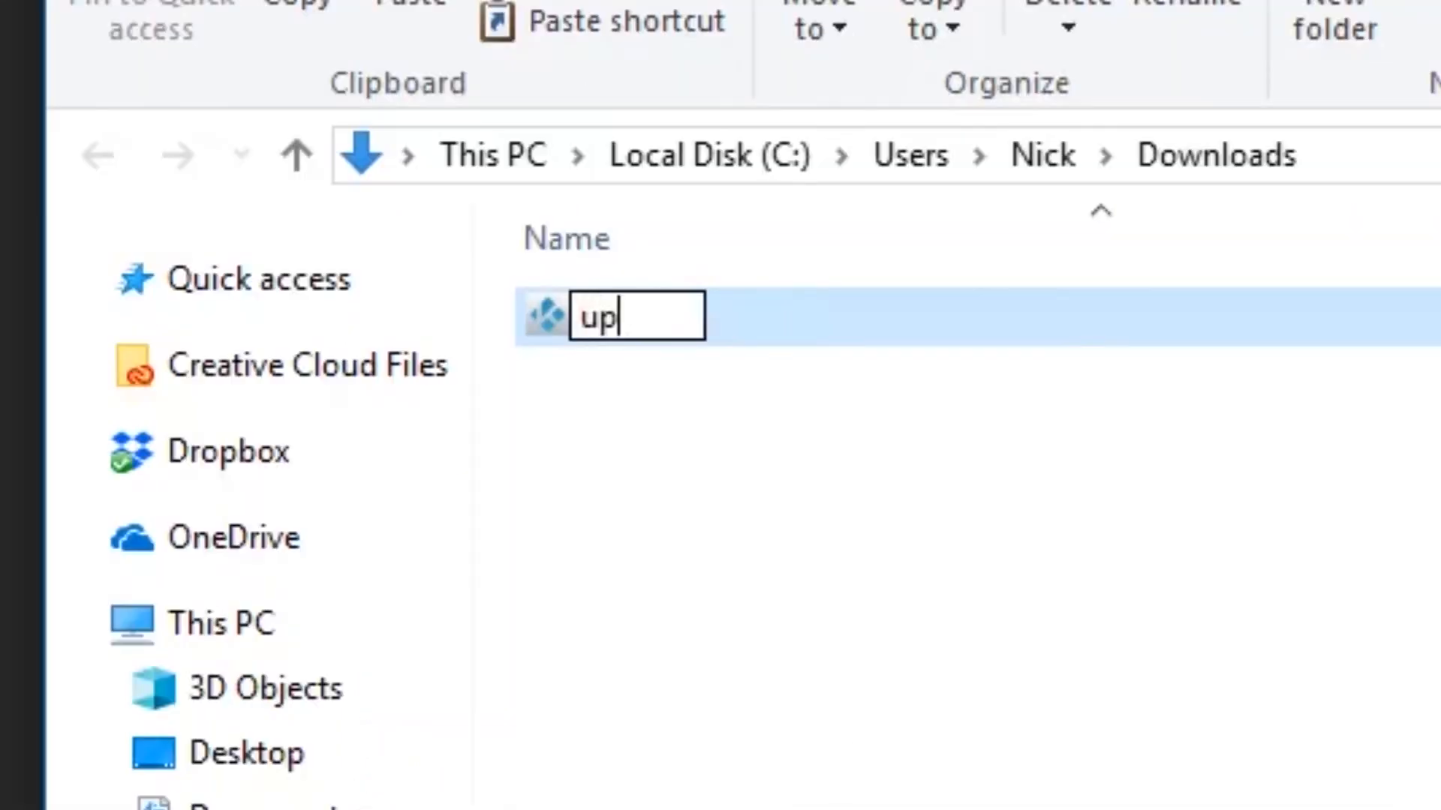
text(date)
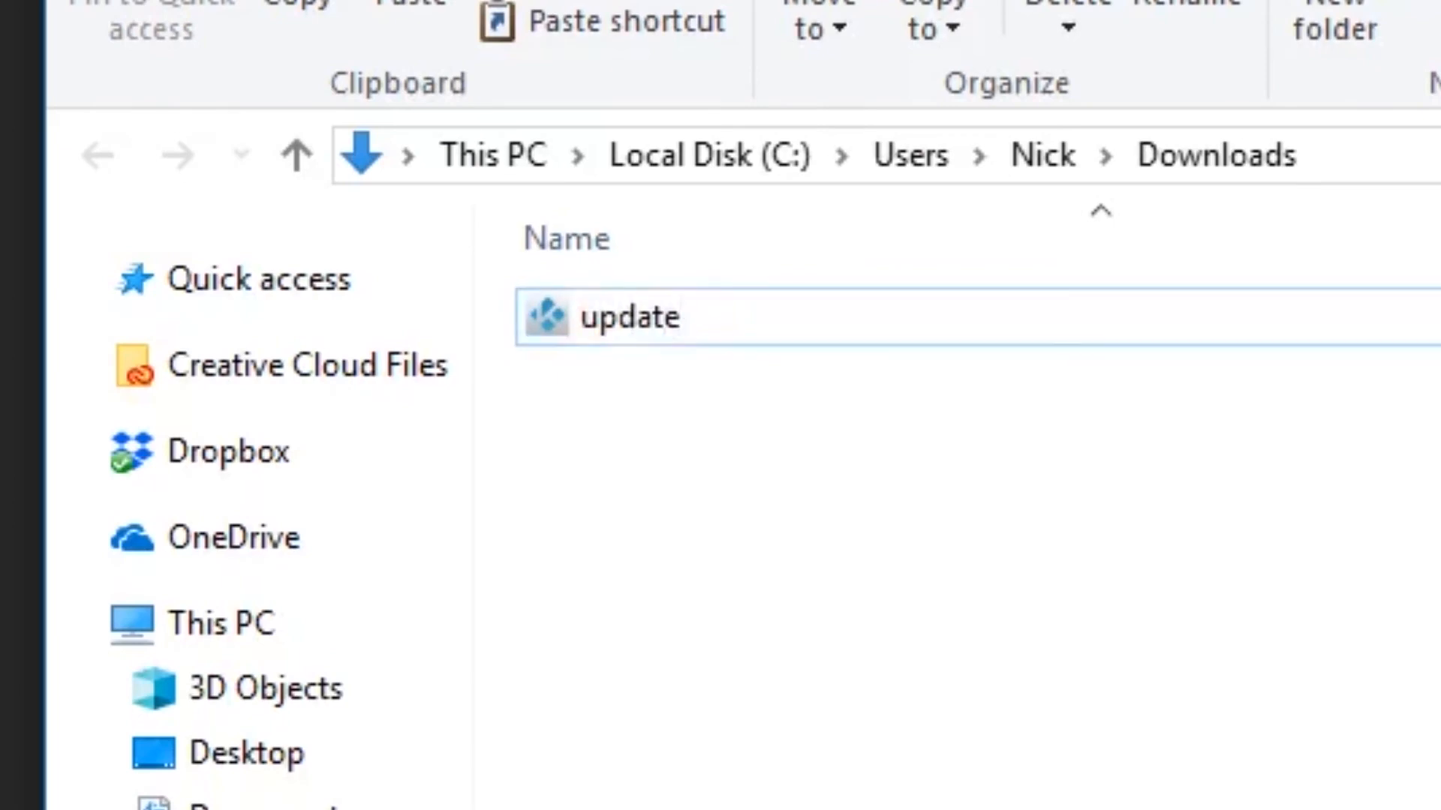